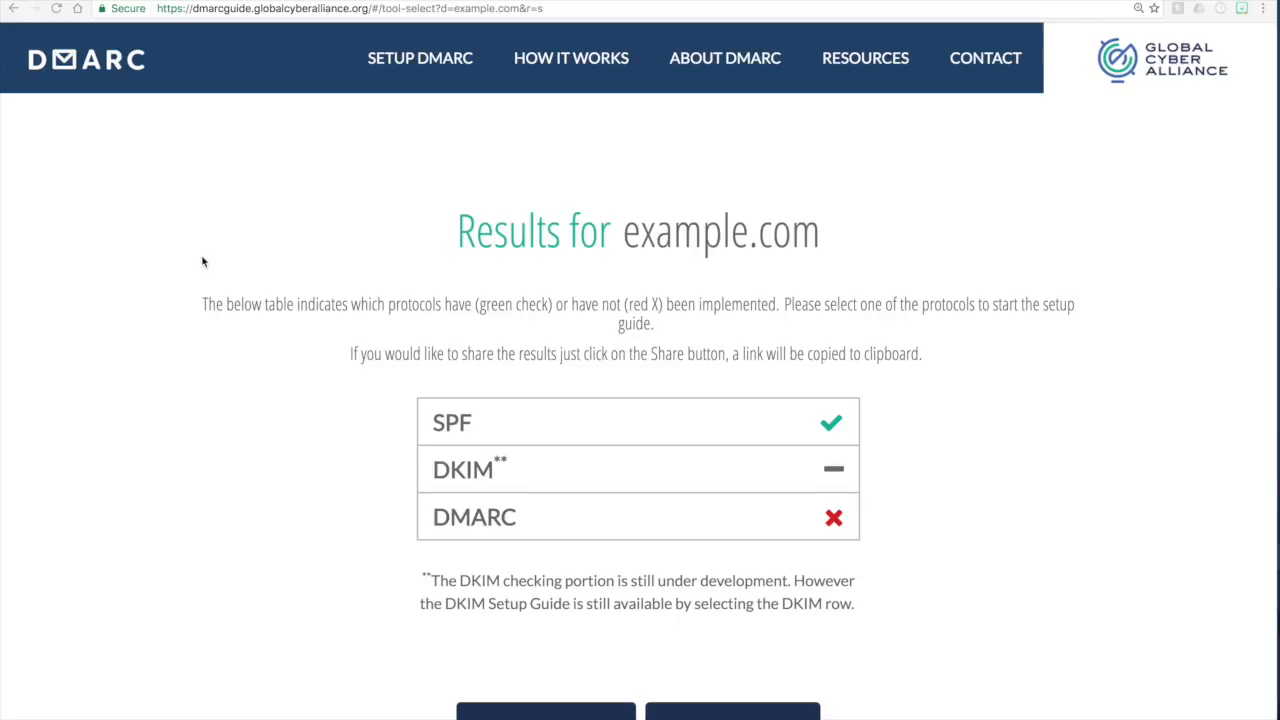
pyautogui.moveTo(250, 250)
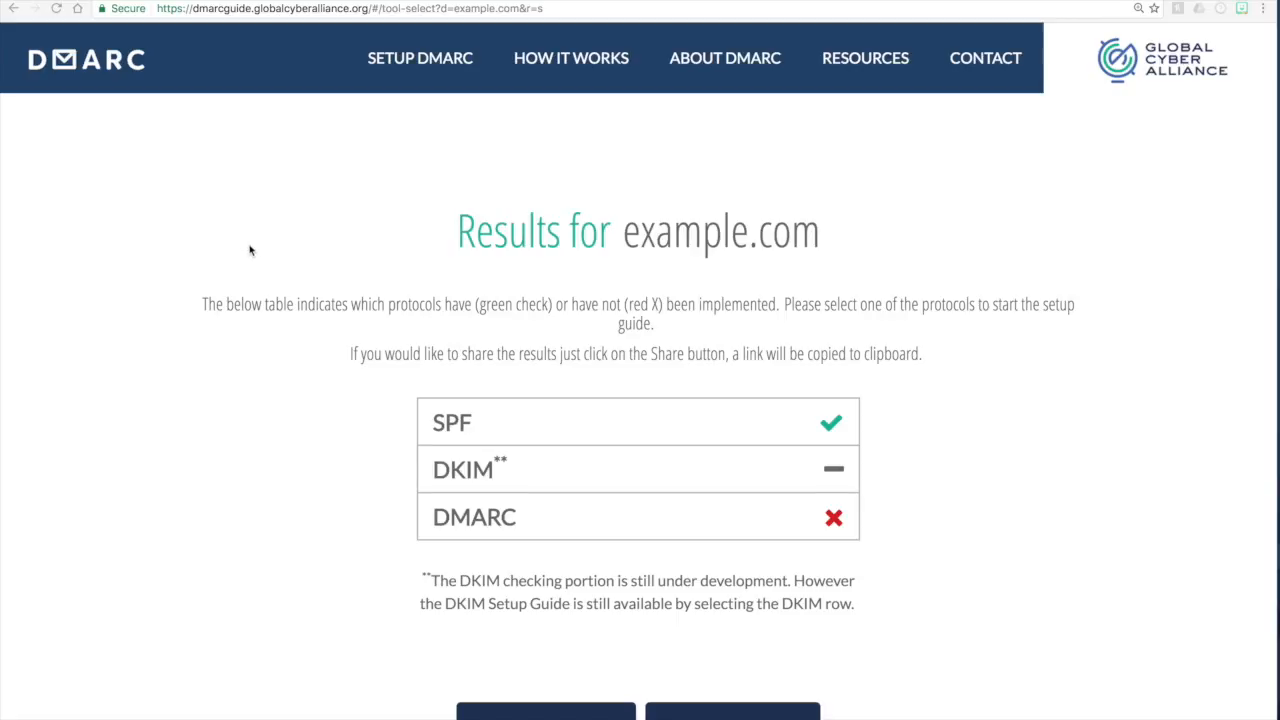
# Step: Scroll down to the example.com results table to pick the SPF row
pyautogui.scroll(-3)
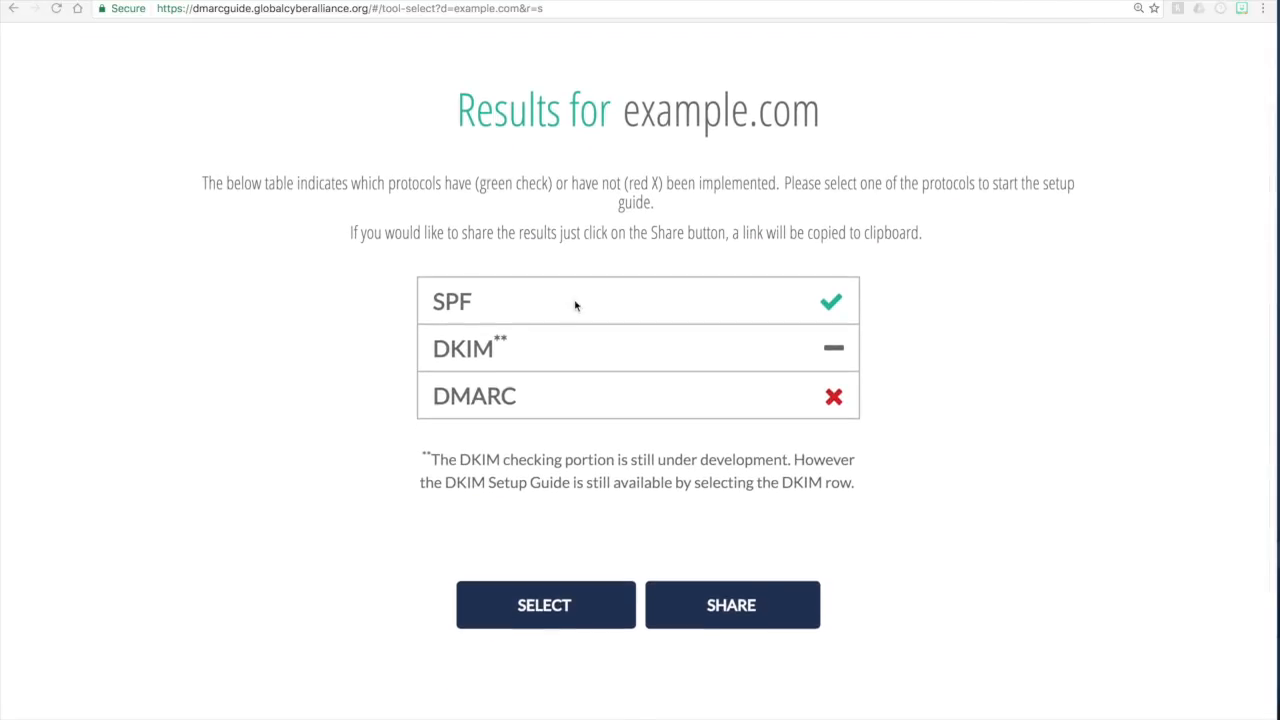
pyautogui.moveTo(792, 298)
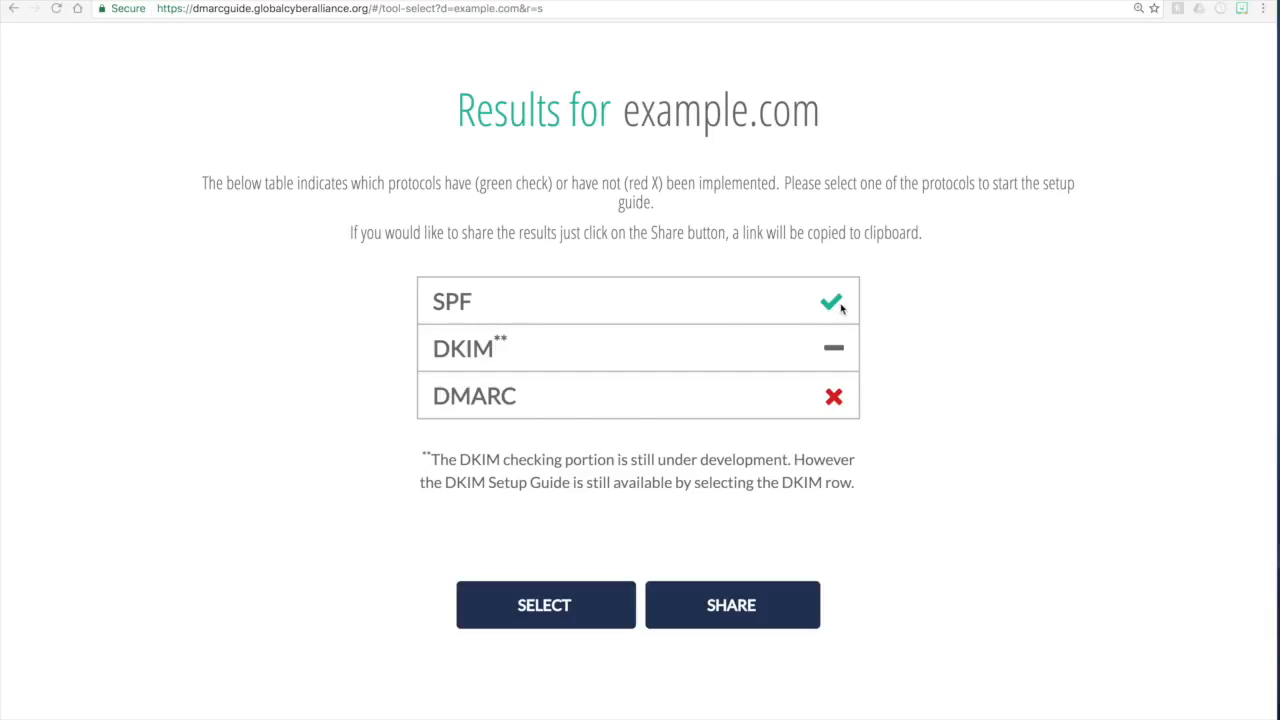
pyautogui.moveTo(514, 322)
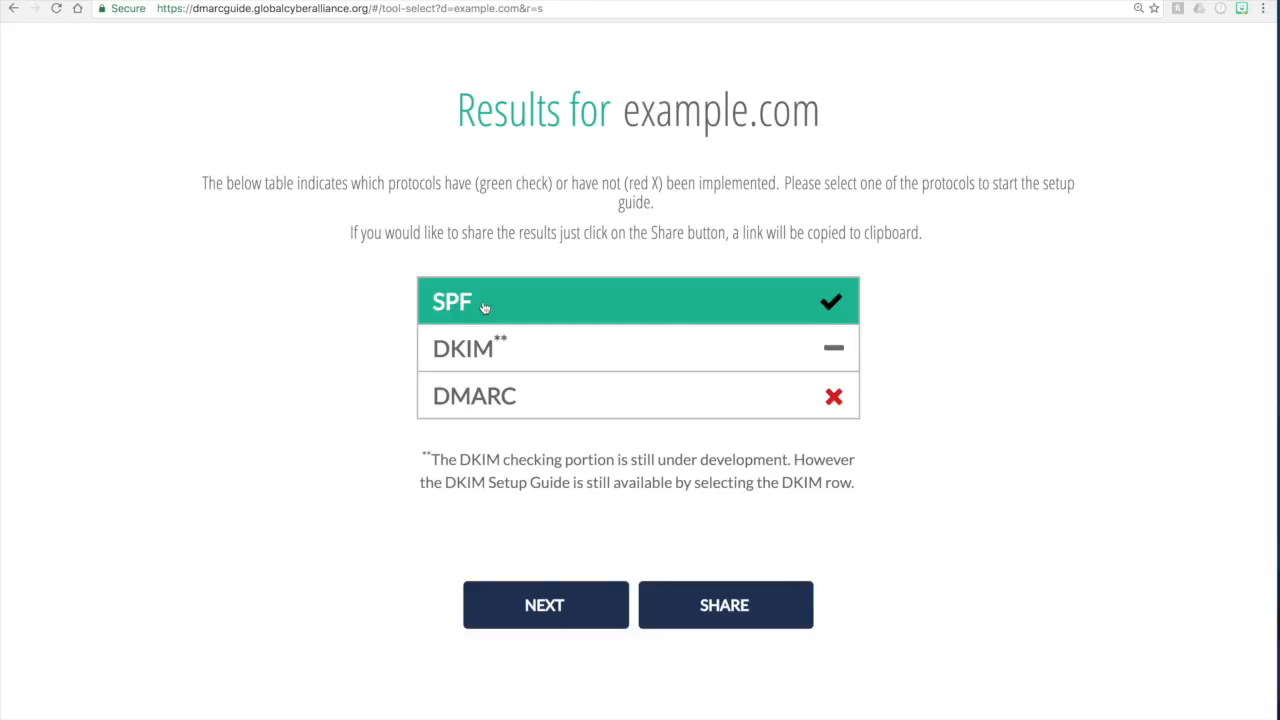
pyautogui.moveTo(504, 348)
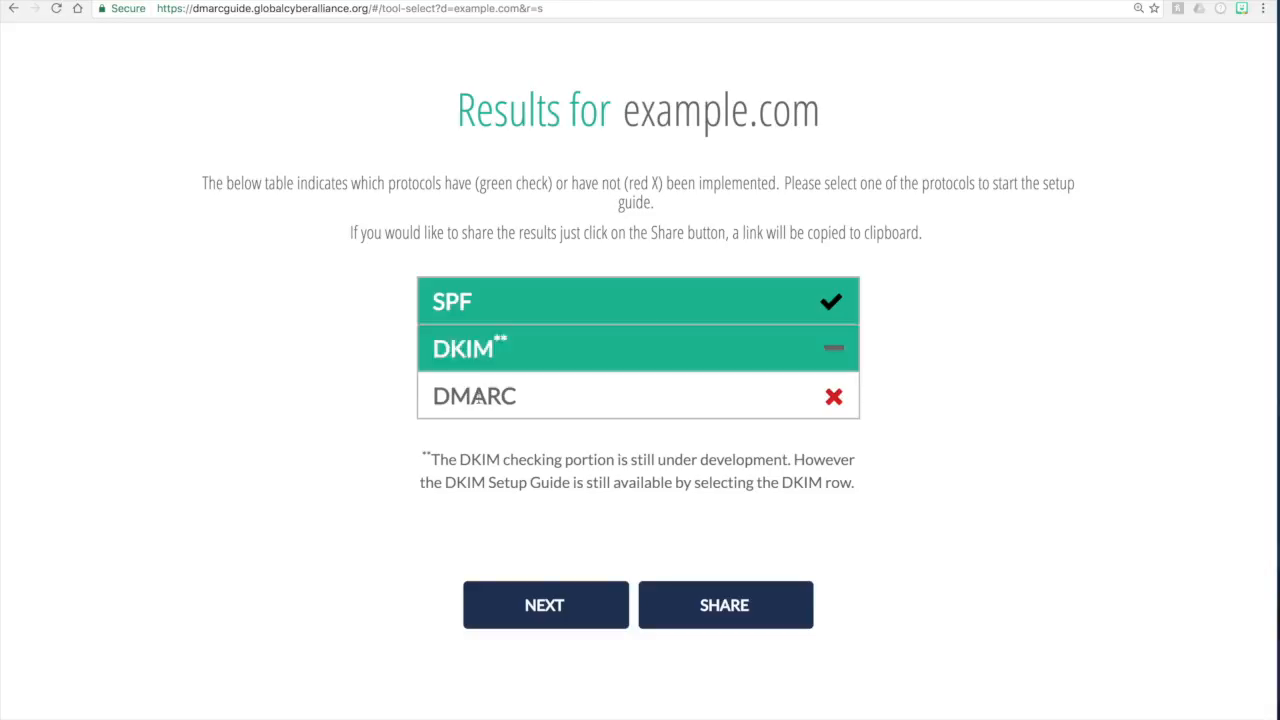
# Step: Start the SPF guide, reaching 'What is SPF?' with example.com prefilled
pyautogui.click(636, 300)
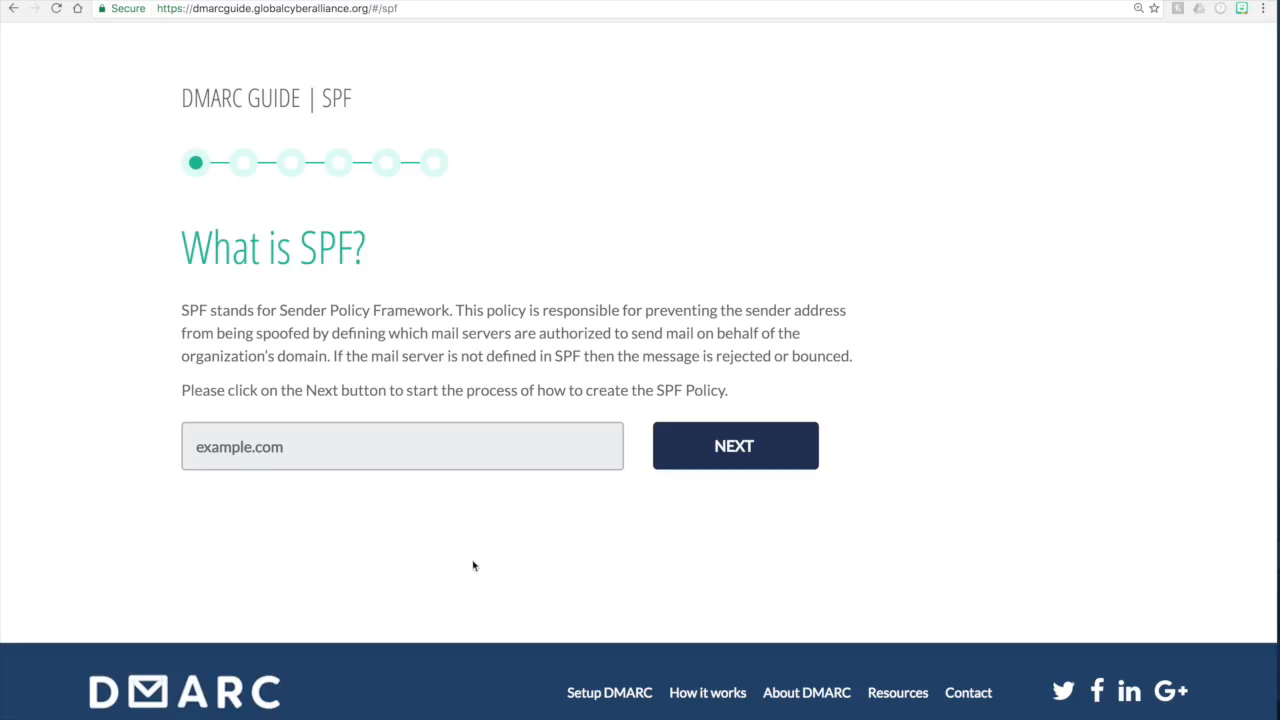
pyautogui.moveTo(364, 458)
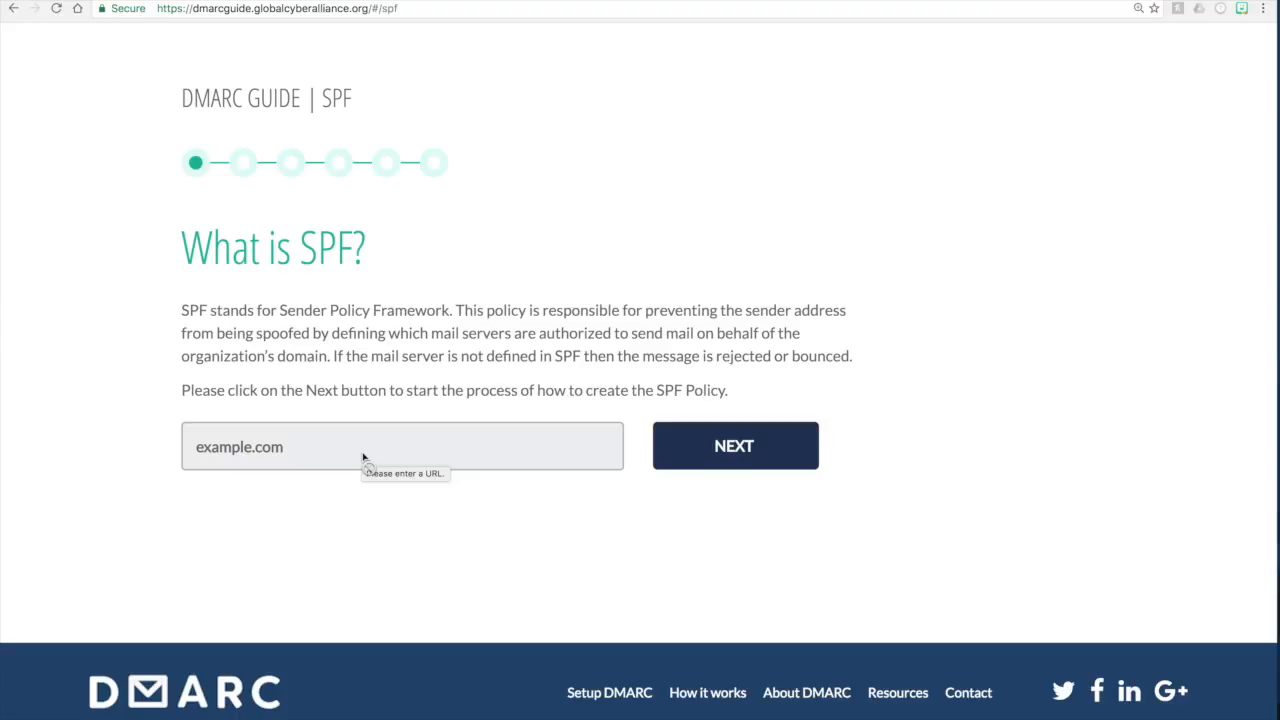
pyautogui.moveTo(364, 458)
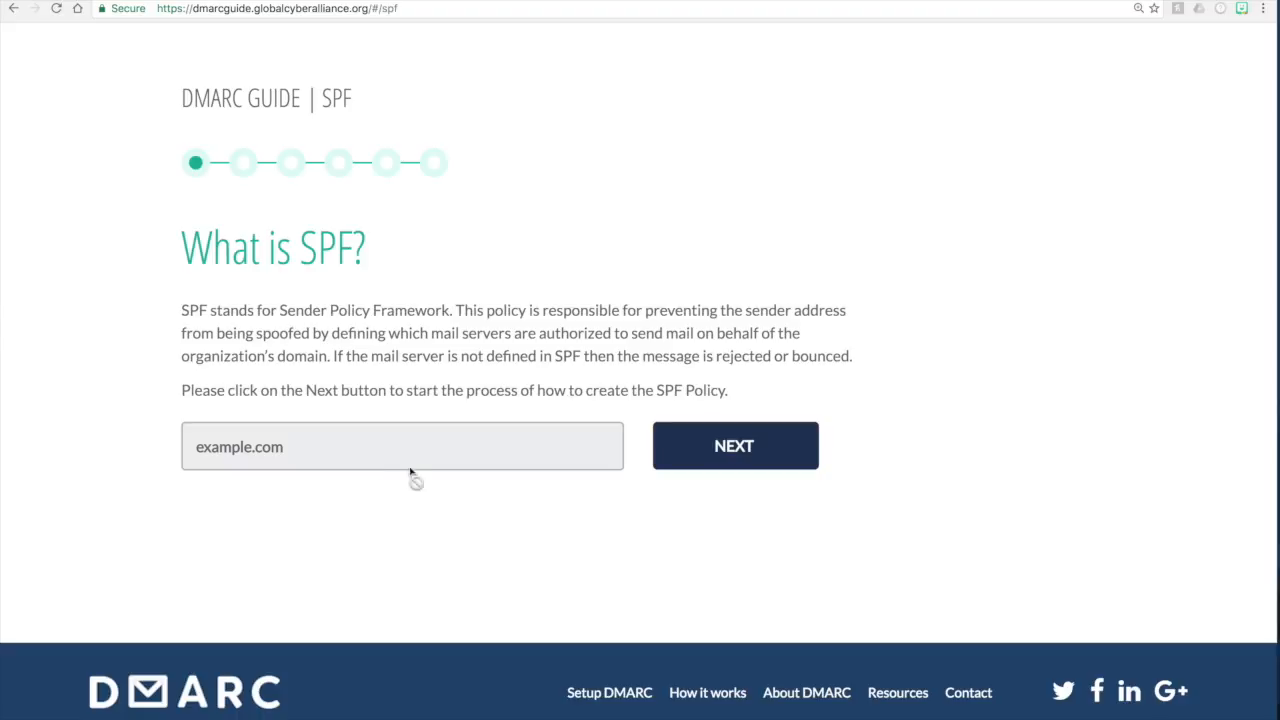
pyautogui.moveTo(612, 576)
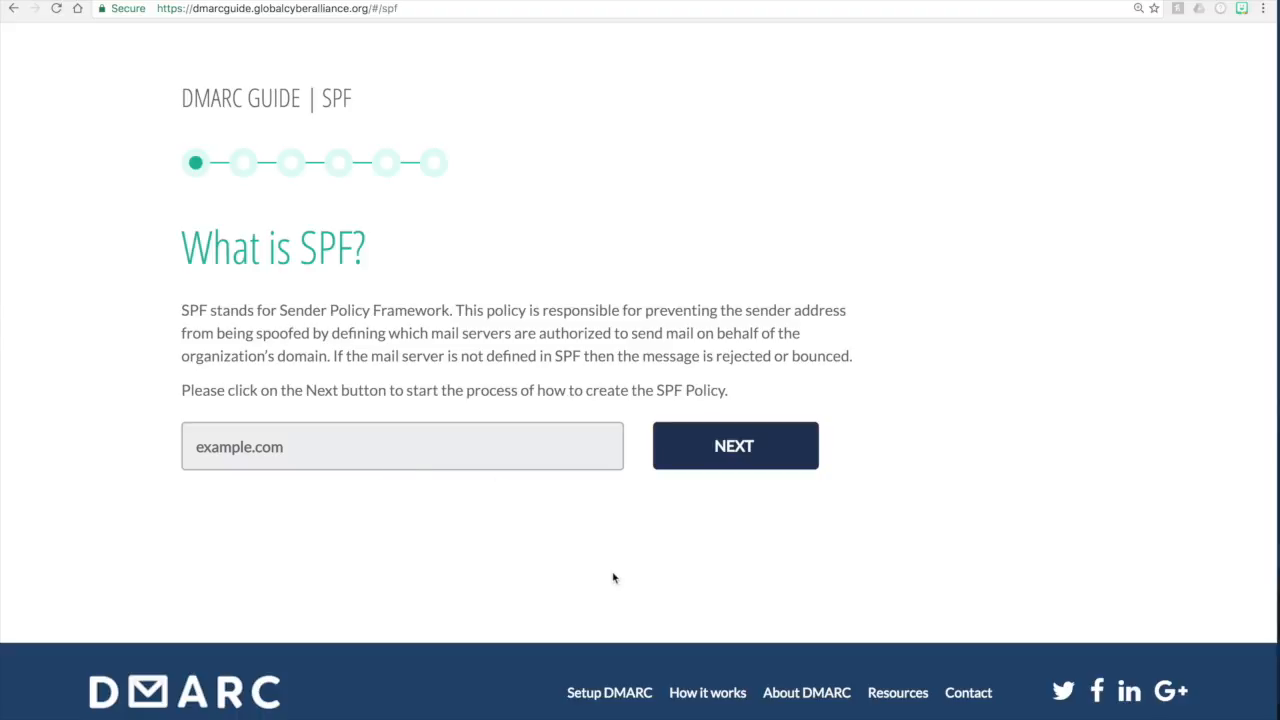
# Step: Keep 'Yes (Recommended)' for authorizing the listed mail servers and continue to additional servers
pyautogui.click(736, 444)
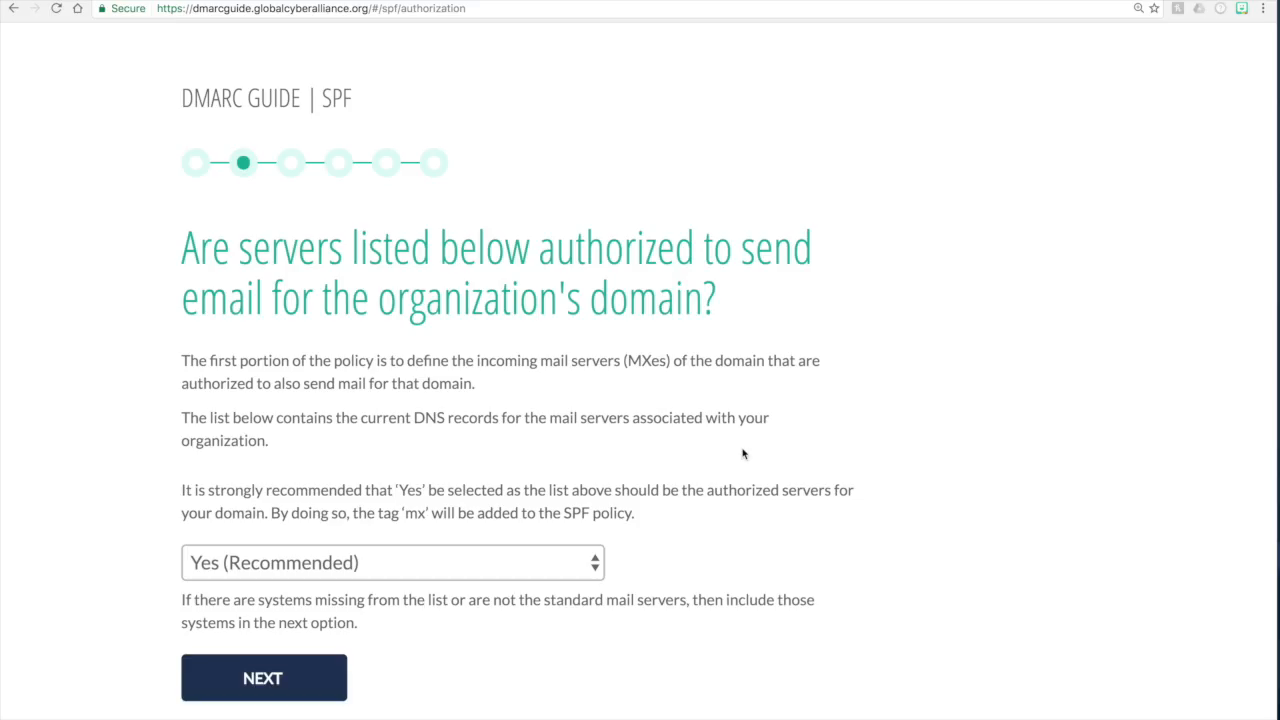
pyautogui.scroll(-3)
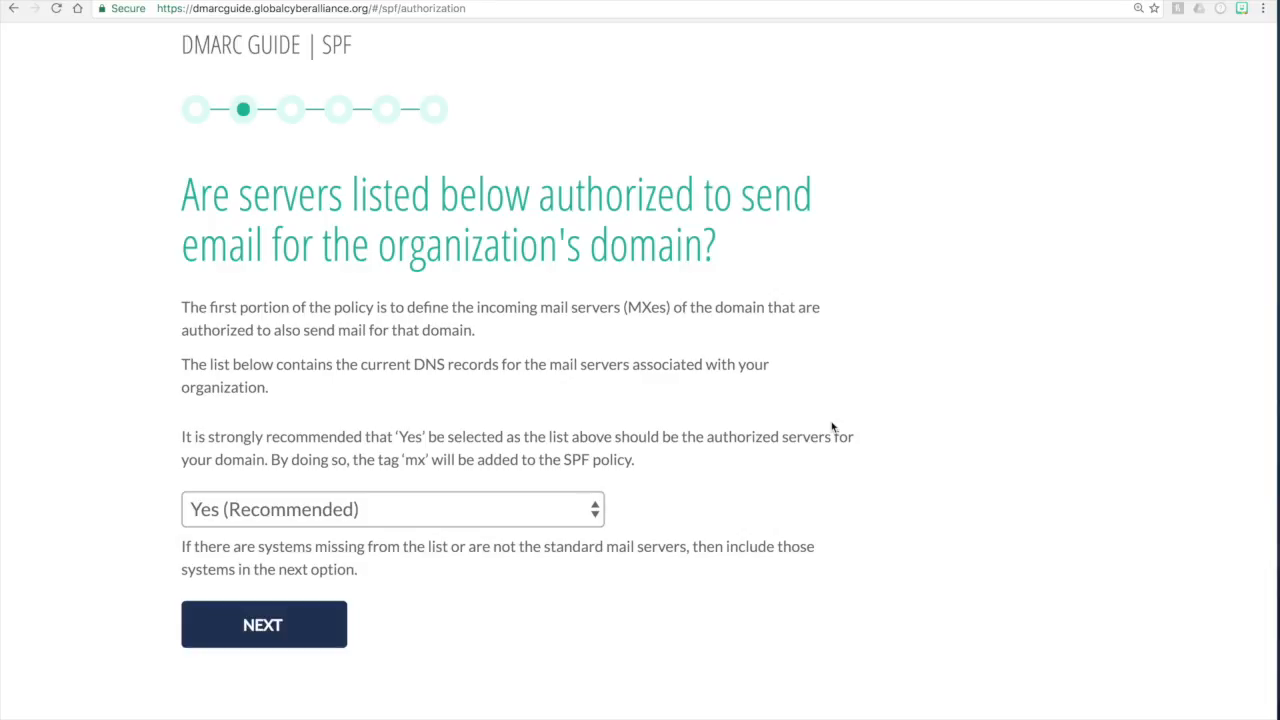
pyautogui.moveTo(528, 432)
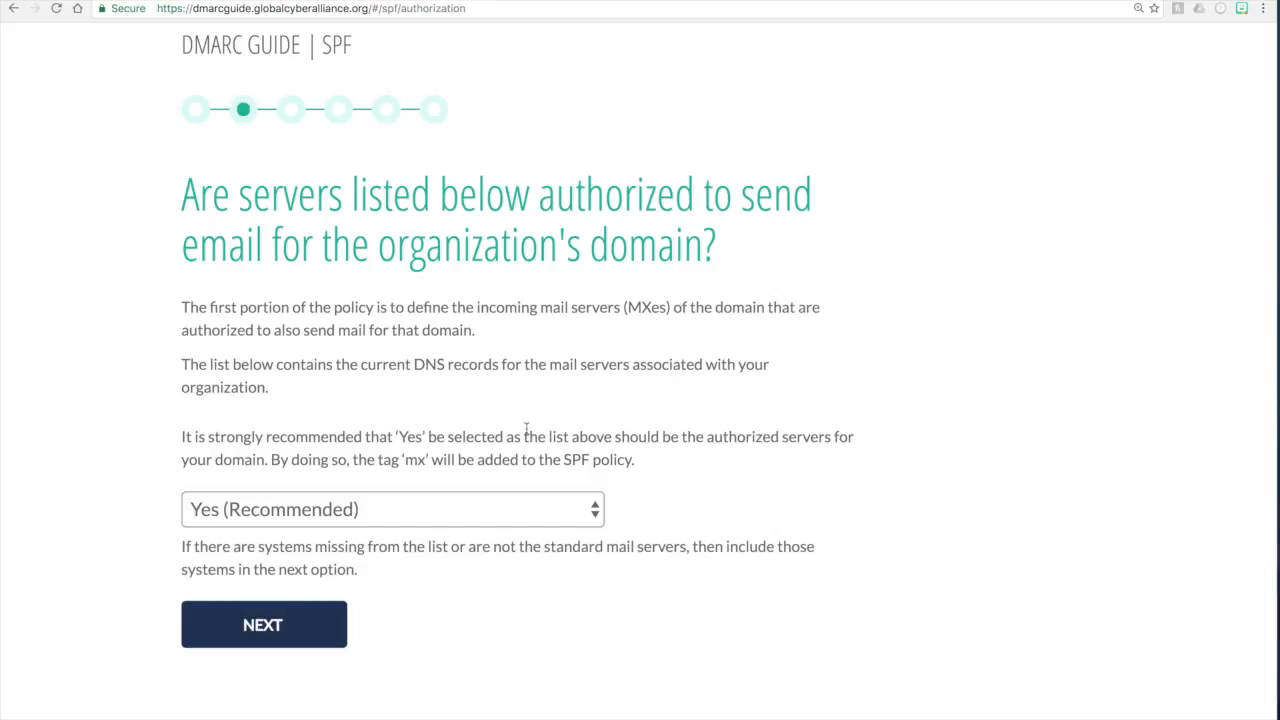
pyautogui.moveTo(494, 428)
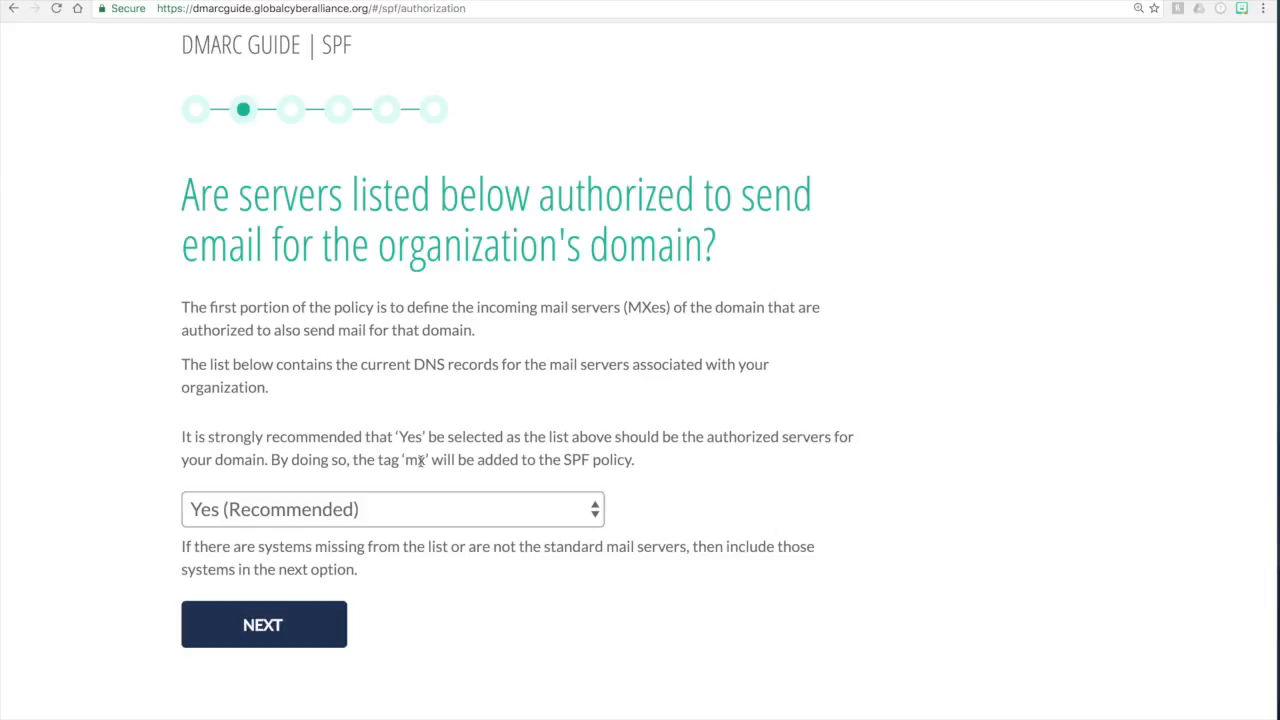
pyautogui.moveTo(426, 496)
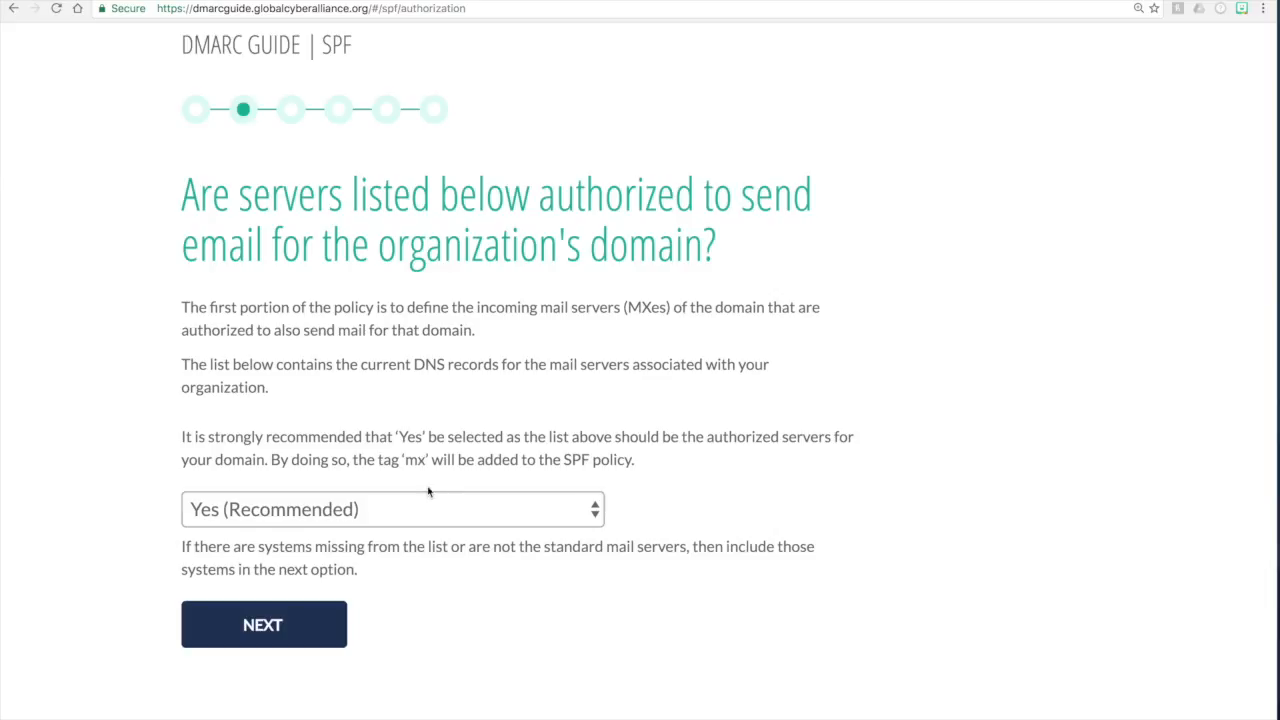
pyautogui.moveTo(440, 536)
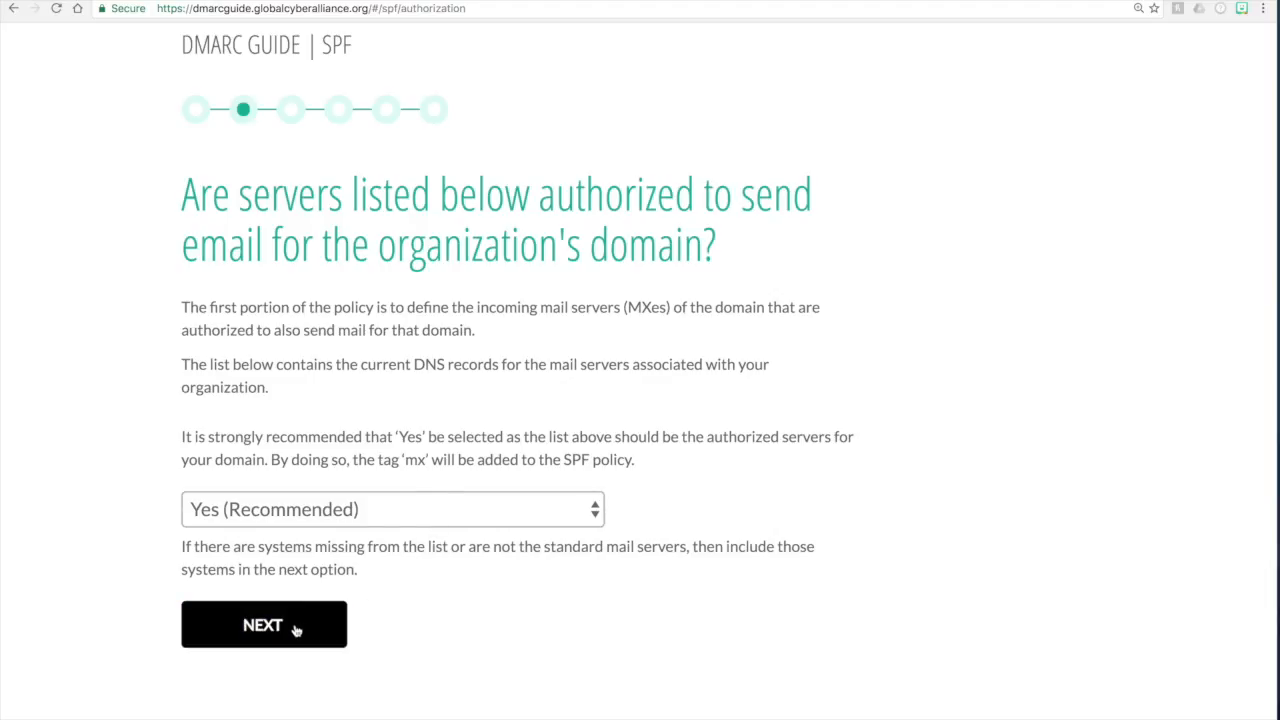
pyautogui.click(264, 624)
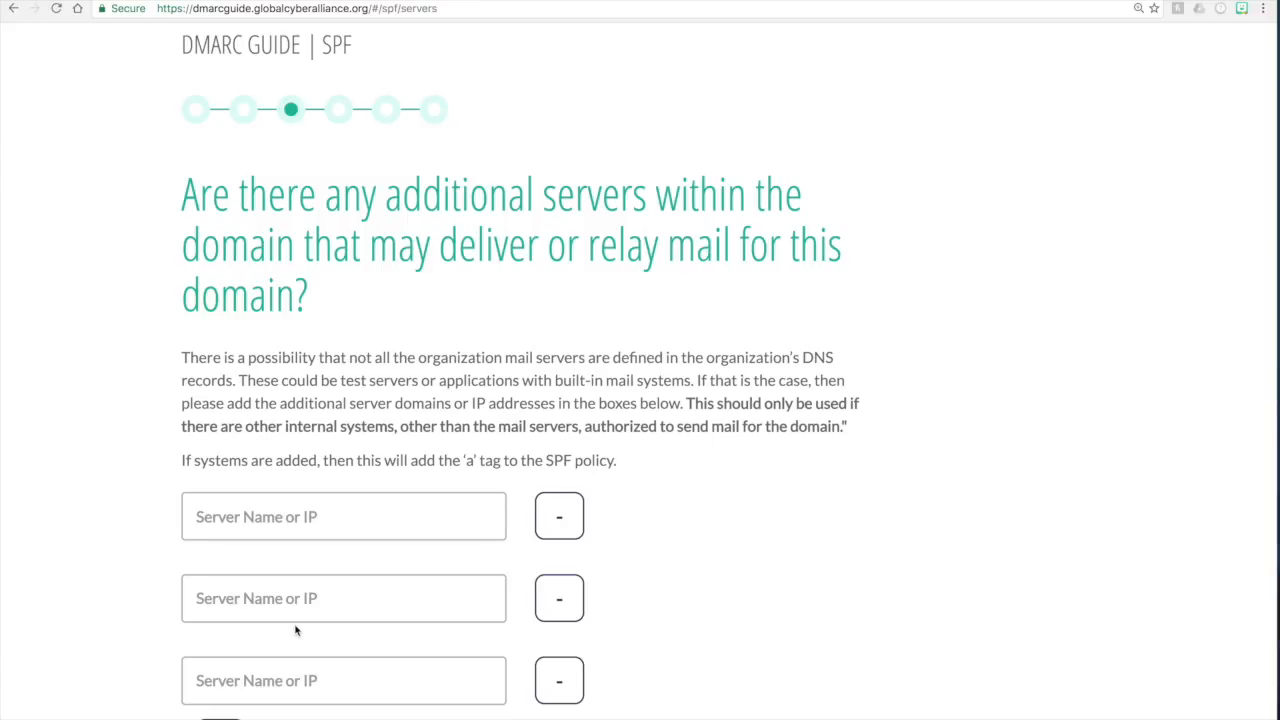
# Step: Enter mail.example.com and mail1.example.com as additional relay servers and continue to external domains
pyautogui.scroll(-3)
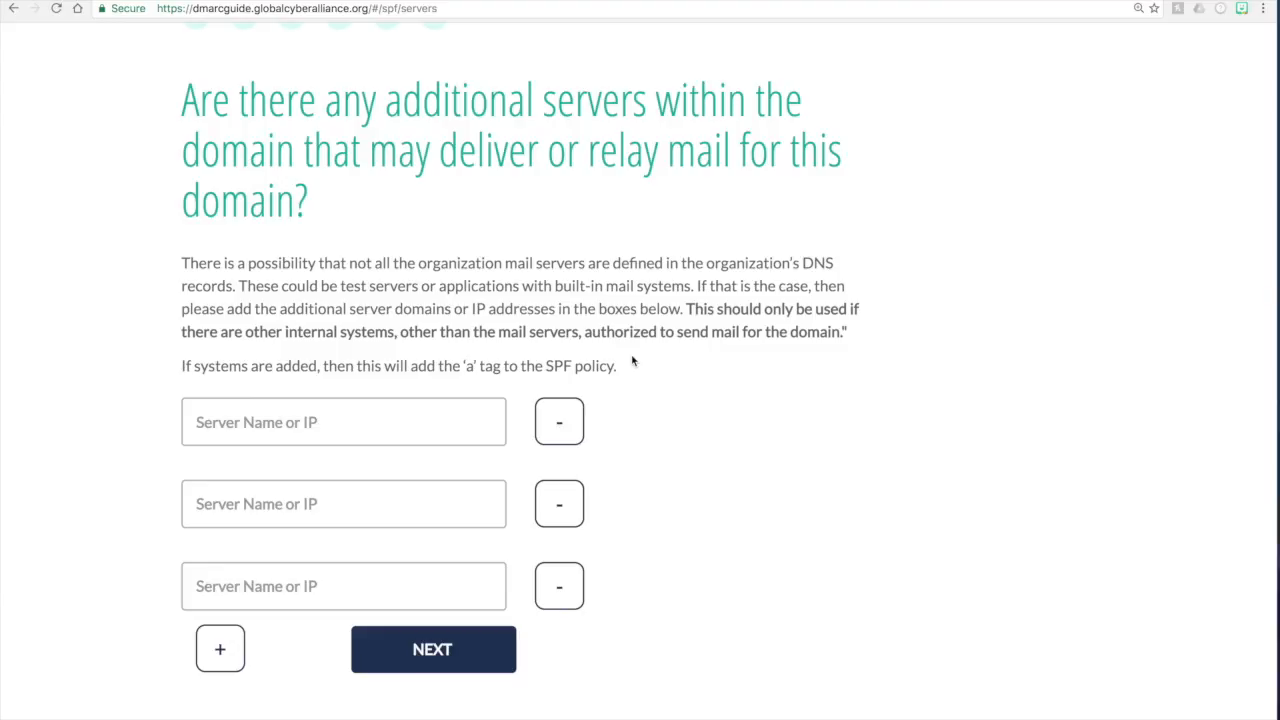
pyautogui.click(344, 422)
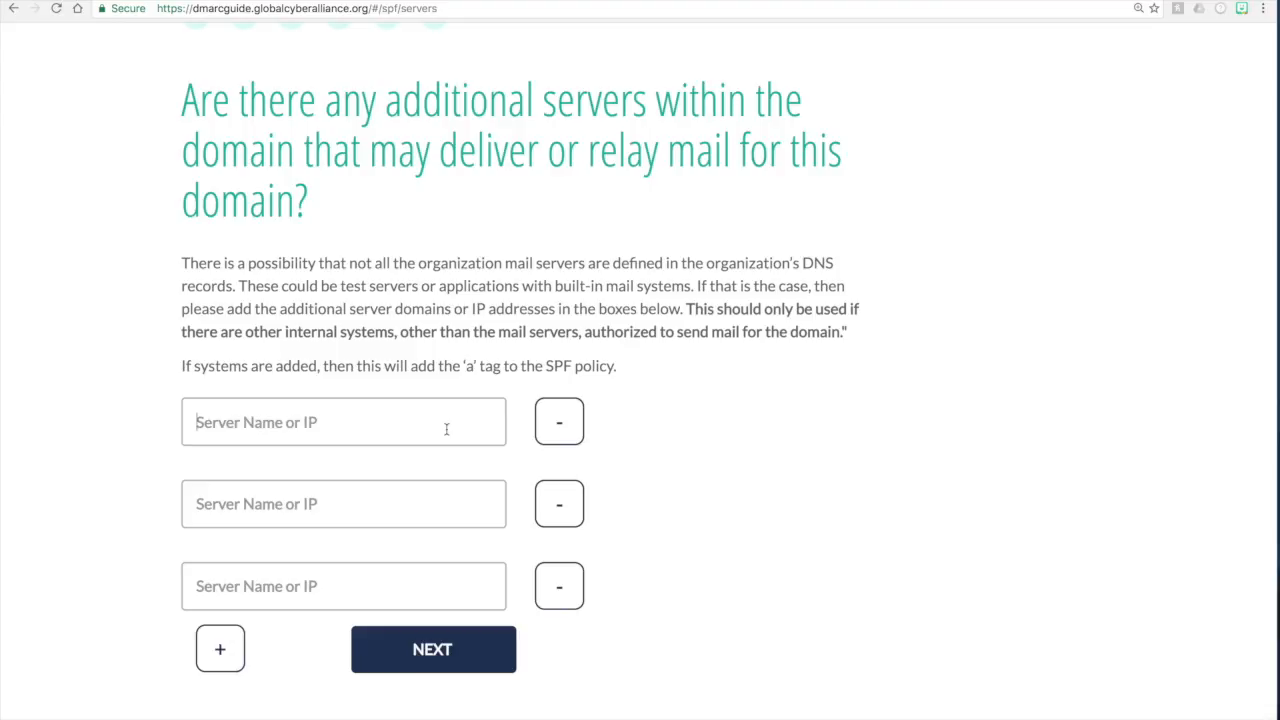
pyautogui.write('mail.example.co')
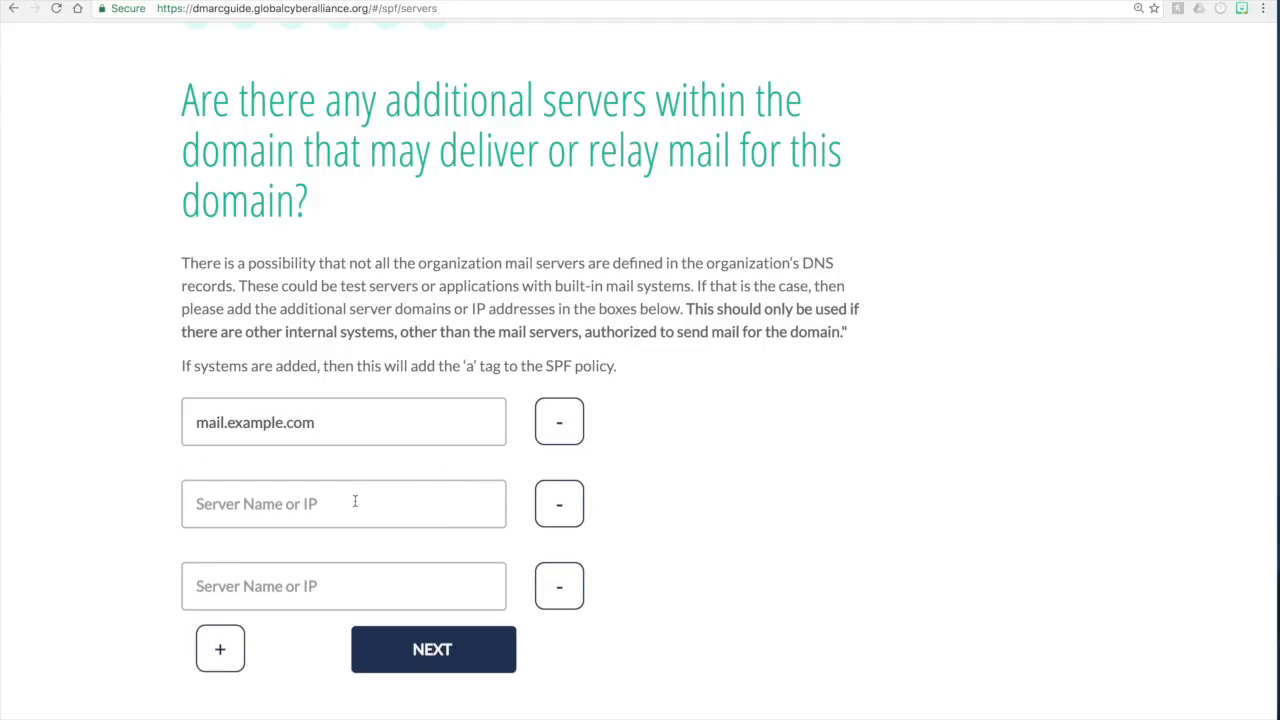
pyautogui.write('mail1')
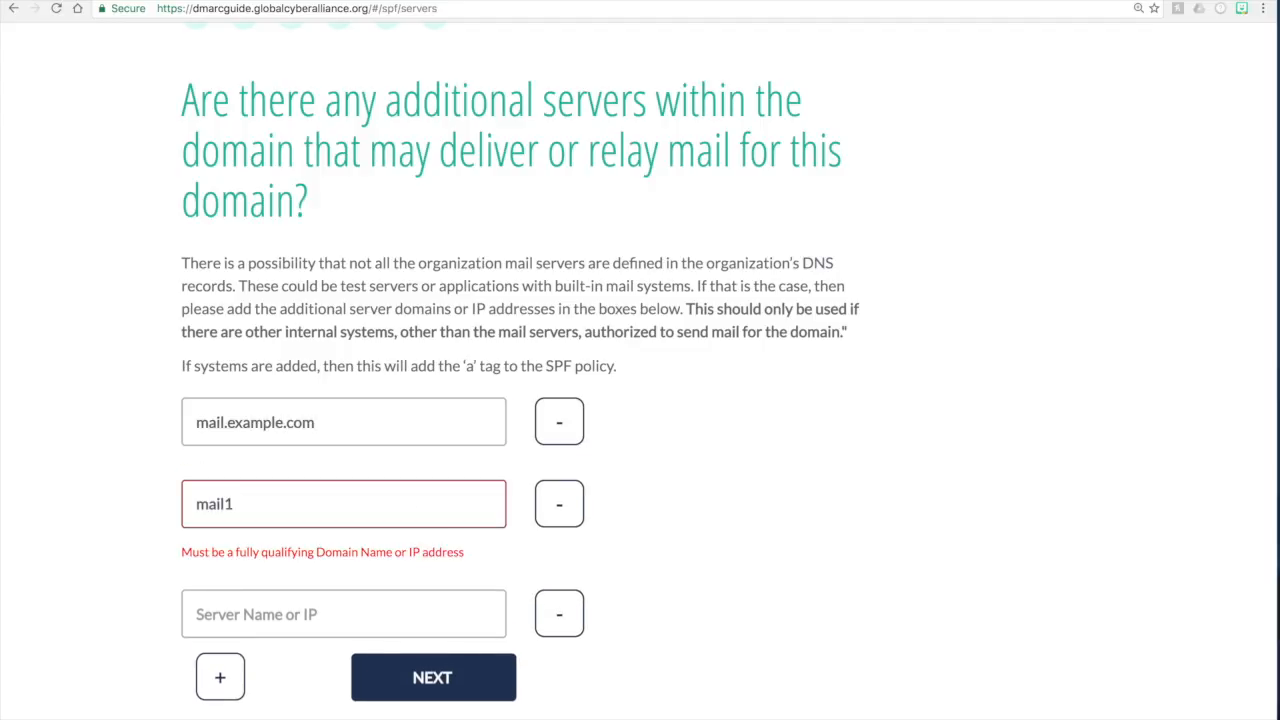
pyautogui.write('.example.c')
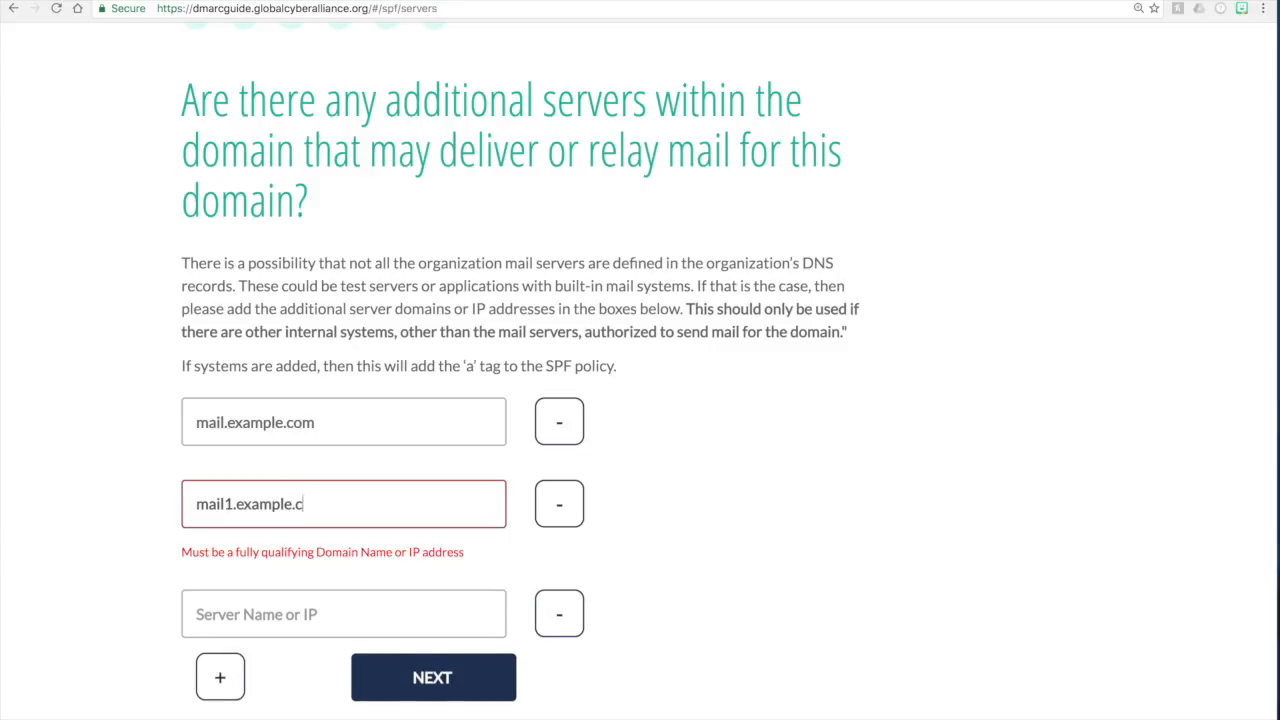
pyautogui.click(432, 676)
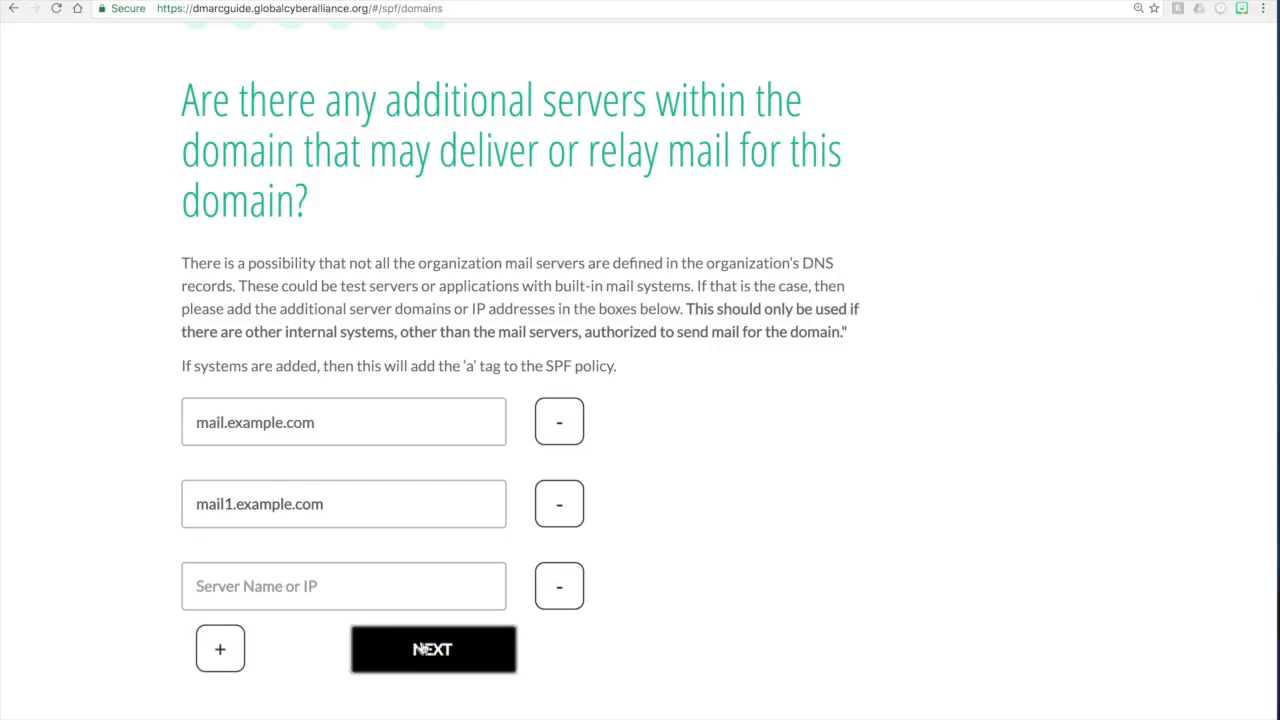
pyautogui.click(432, 648)
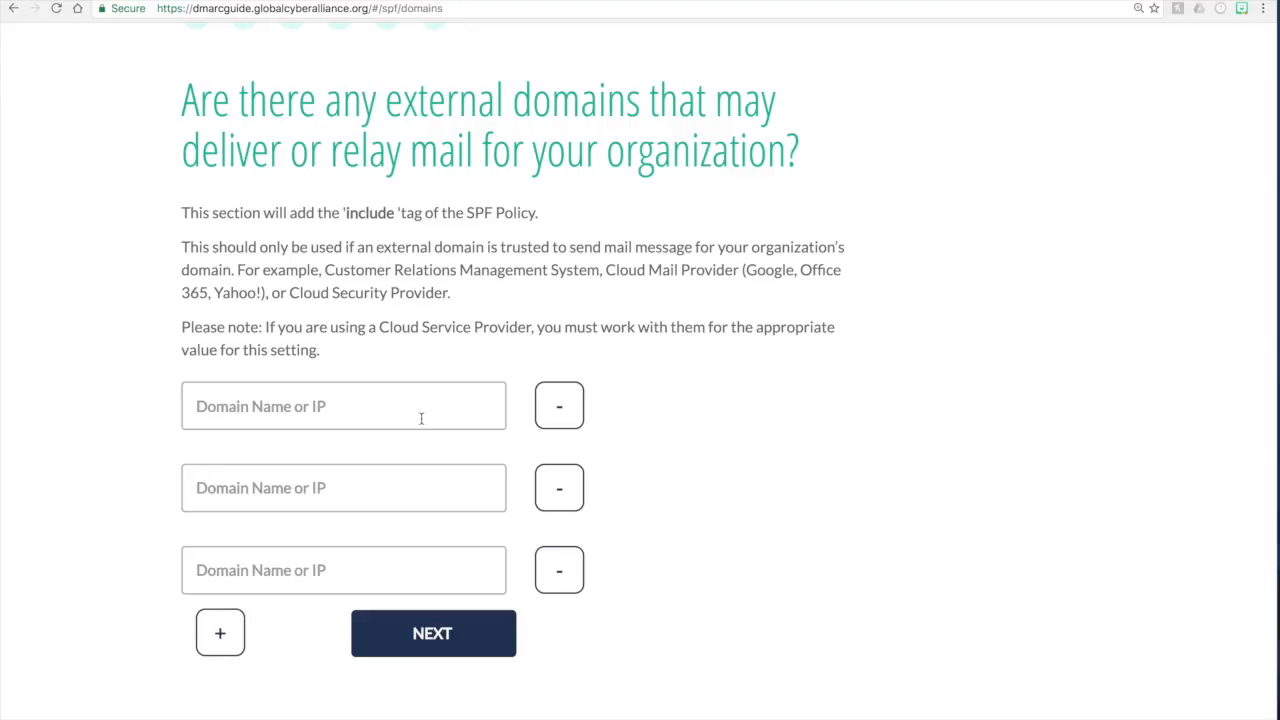
# Step: Enter spf.salesforce.com as a trusted external sending domain
pyautogui.click(344, 406)
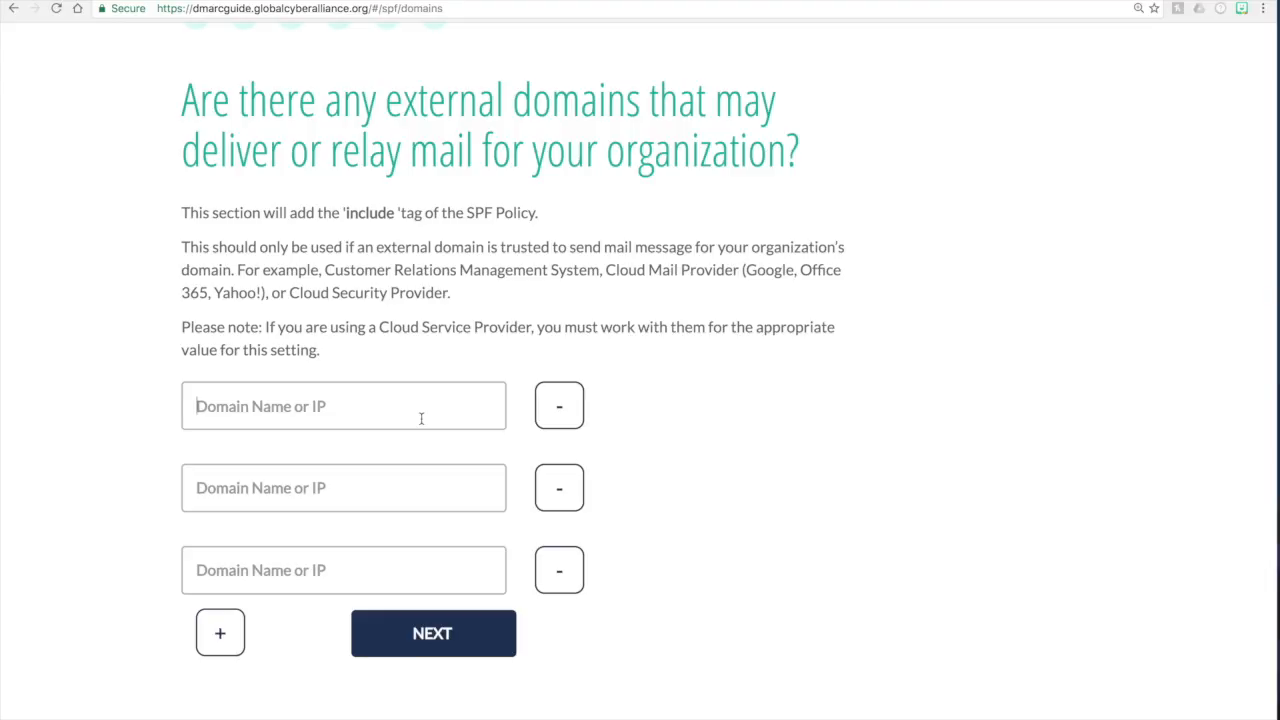
pyautogui.write('spf')
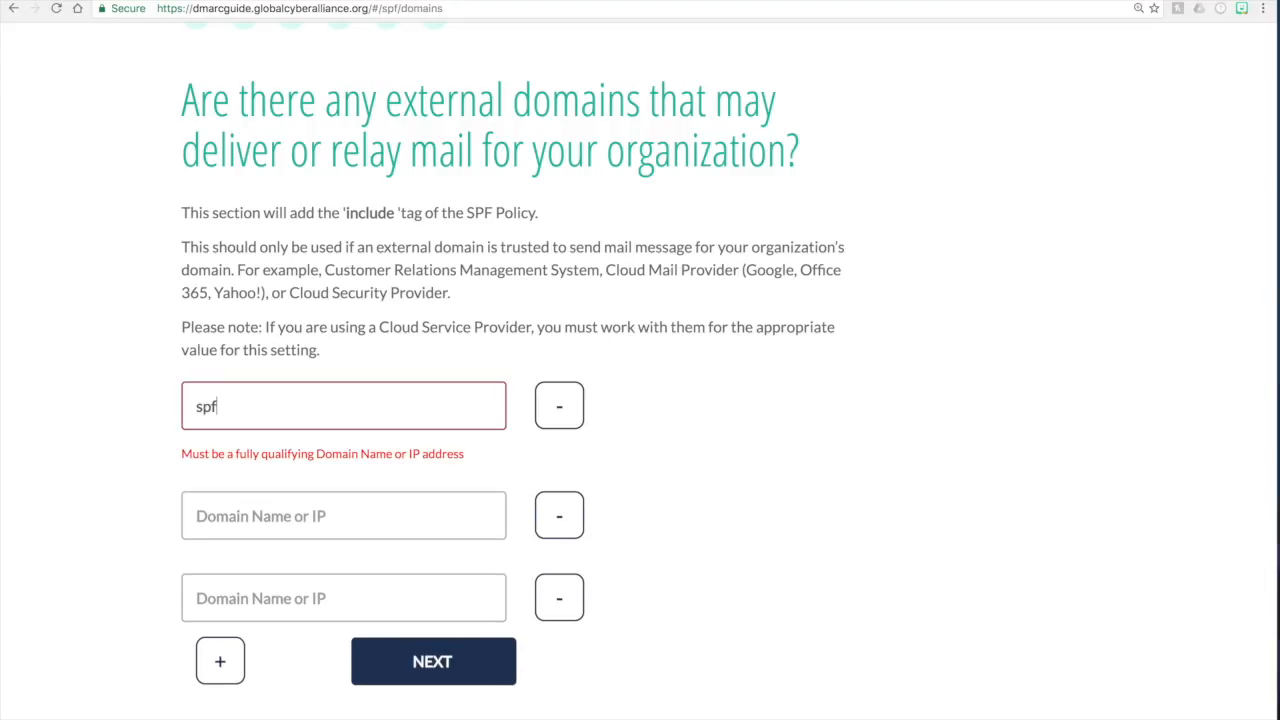
pyautogui.write('.salesf')
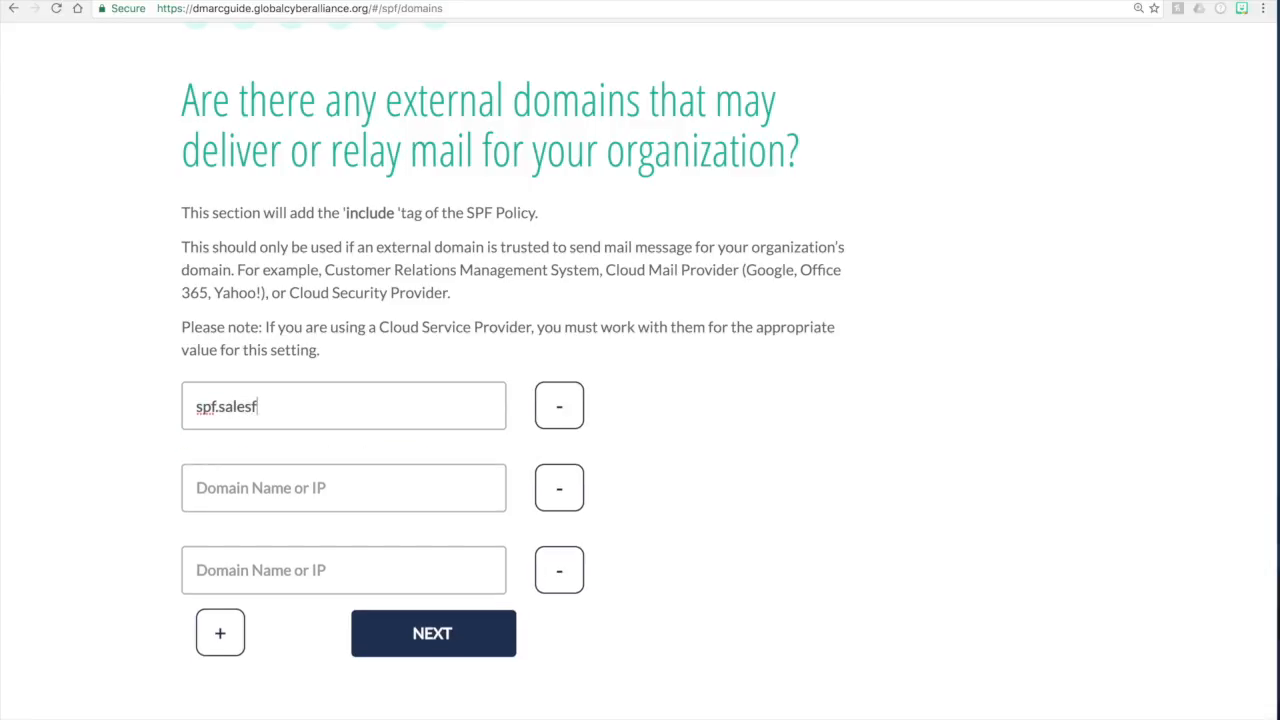
pyautogui.write('orce.com')
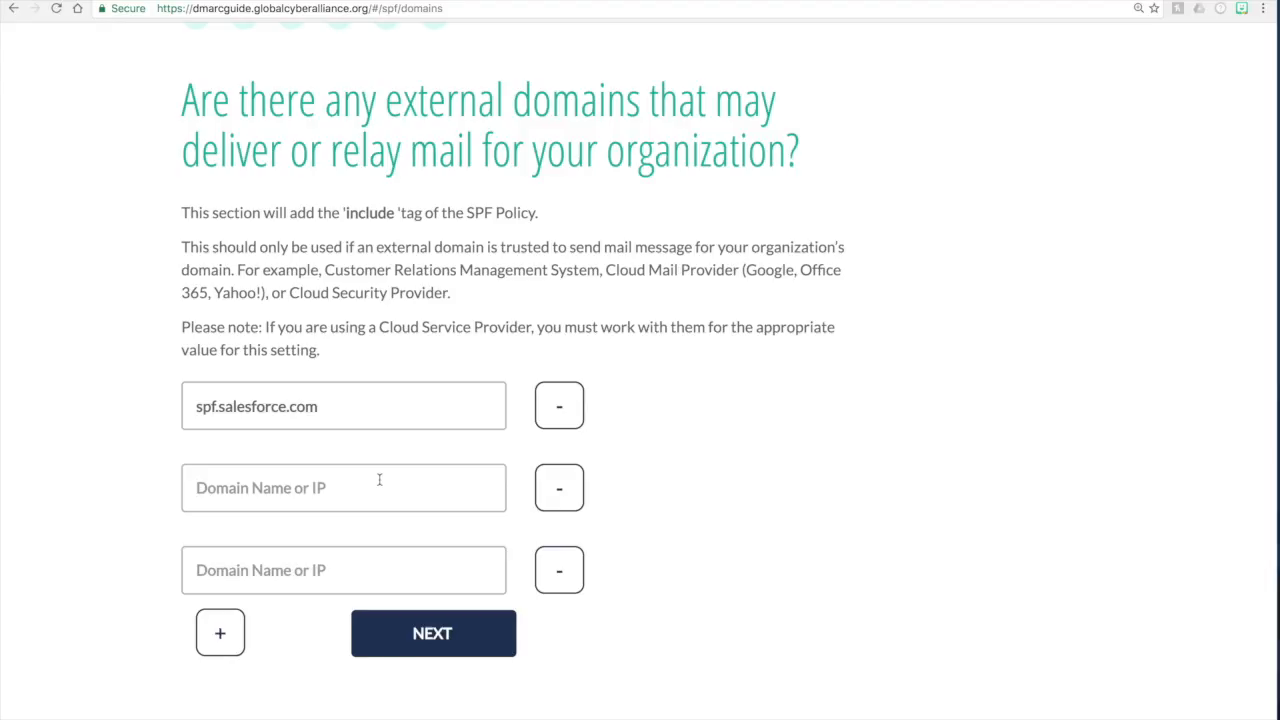
pyautogui.click(344, 488)
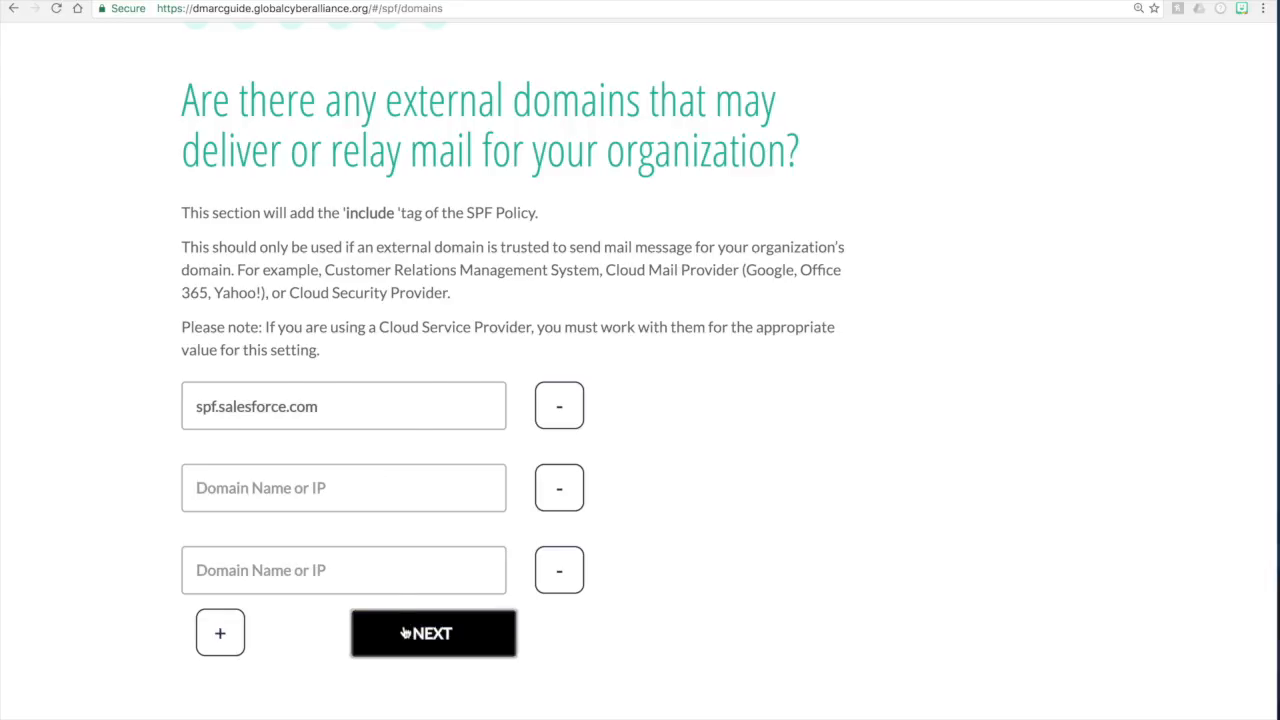
# Step: Continue to the strictness question, leaving 'Soft Fail (Recommended)' selected
pyautogui.click(432, 632)
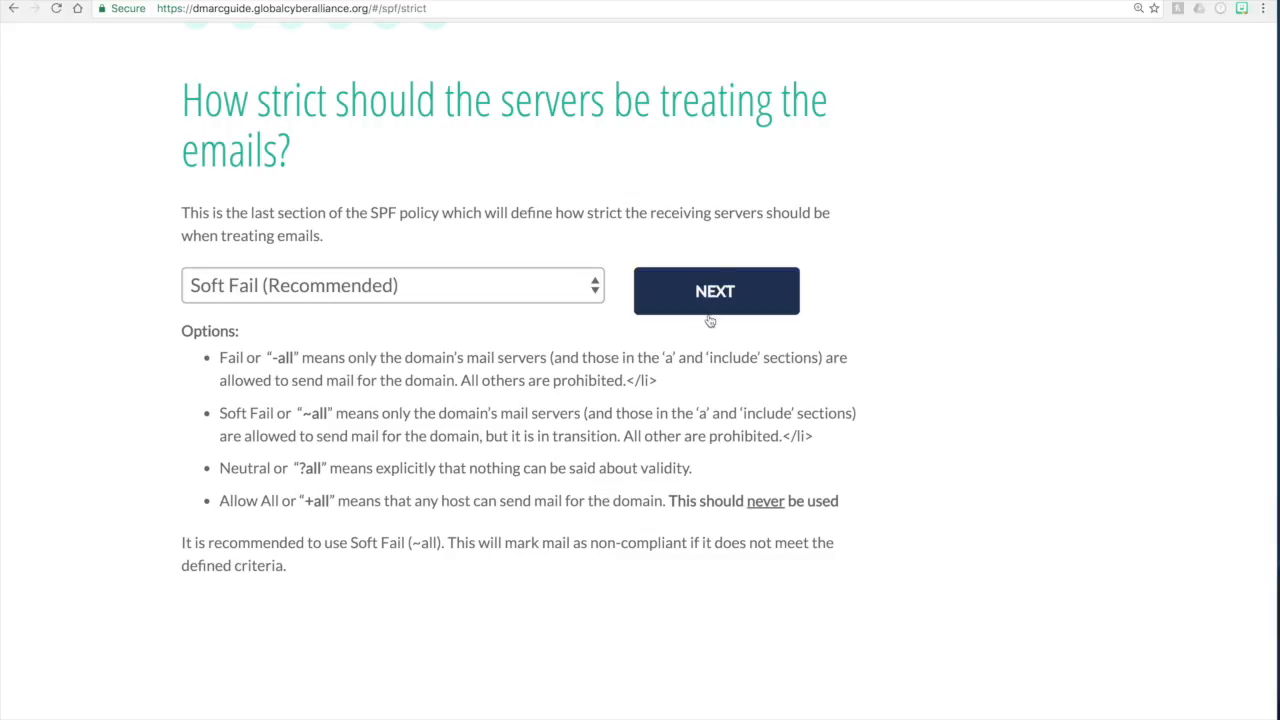
# Step: Generate the SPF TXT record for example.com ending in ~all and scroll to review it
pyautogui.click(716, 292)
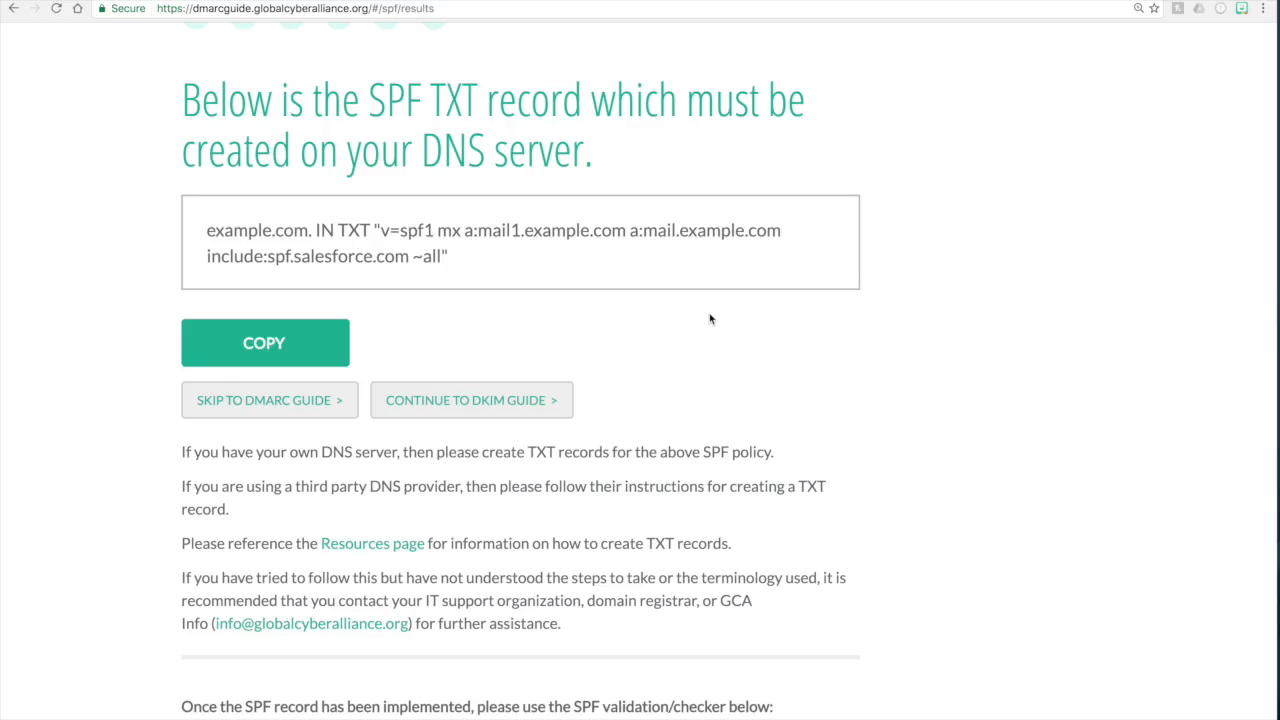
pyautogui.moveTo(504, 276)
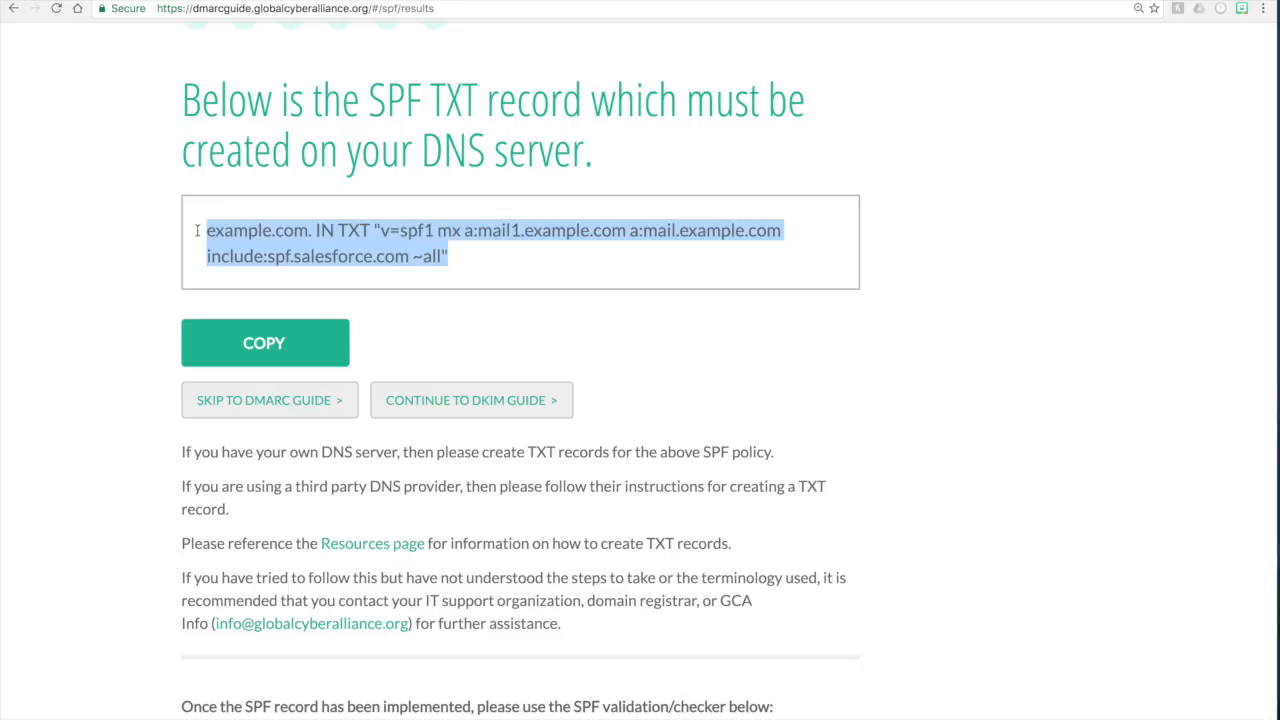
pyautogui.moveTo(228, 328)
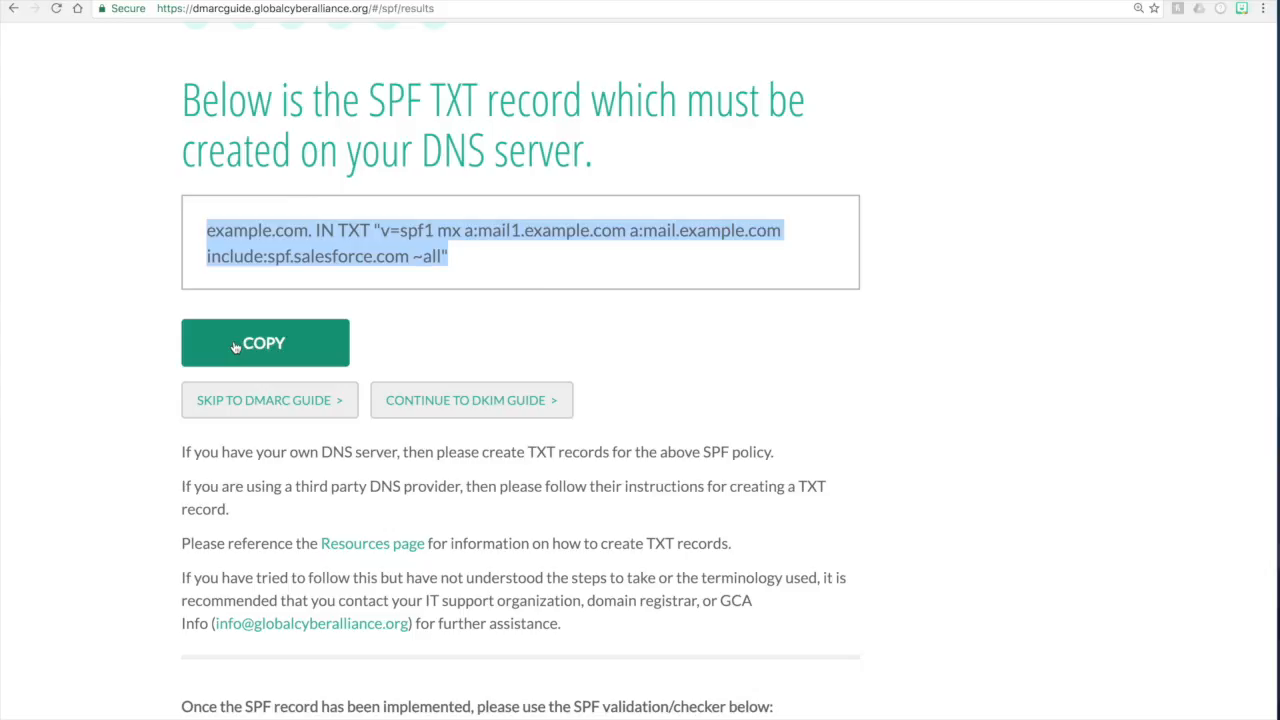
pyautogui.moveTo(528, 316)
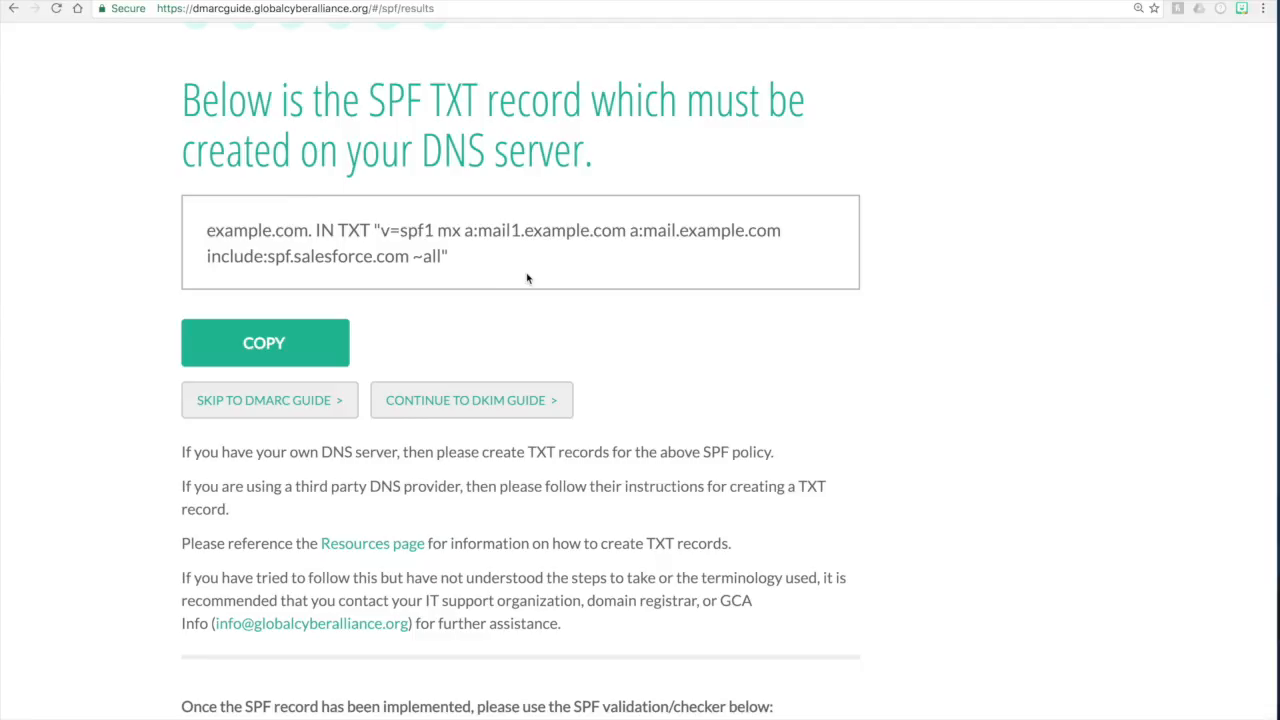
pyautogui.scroll(-3)
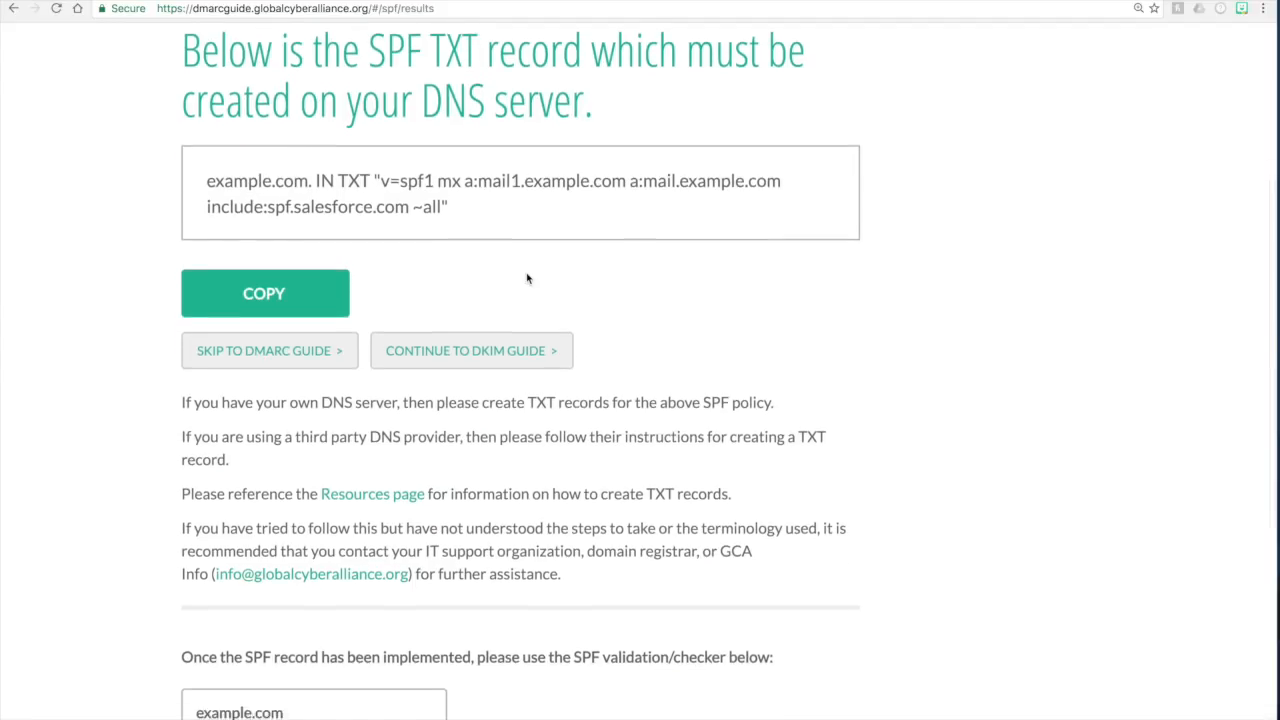
pyautogui.scroll(-3)
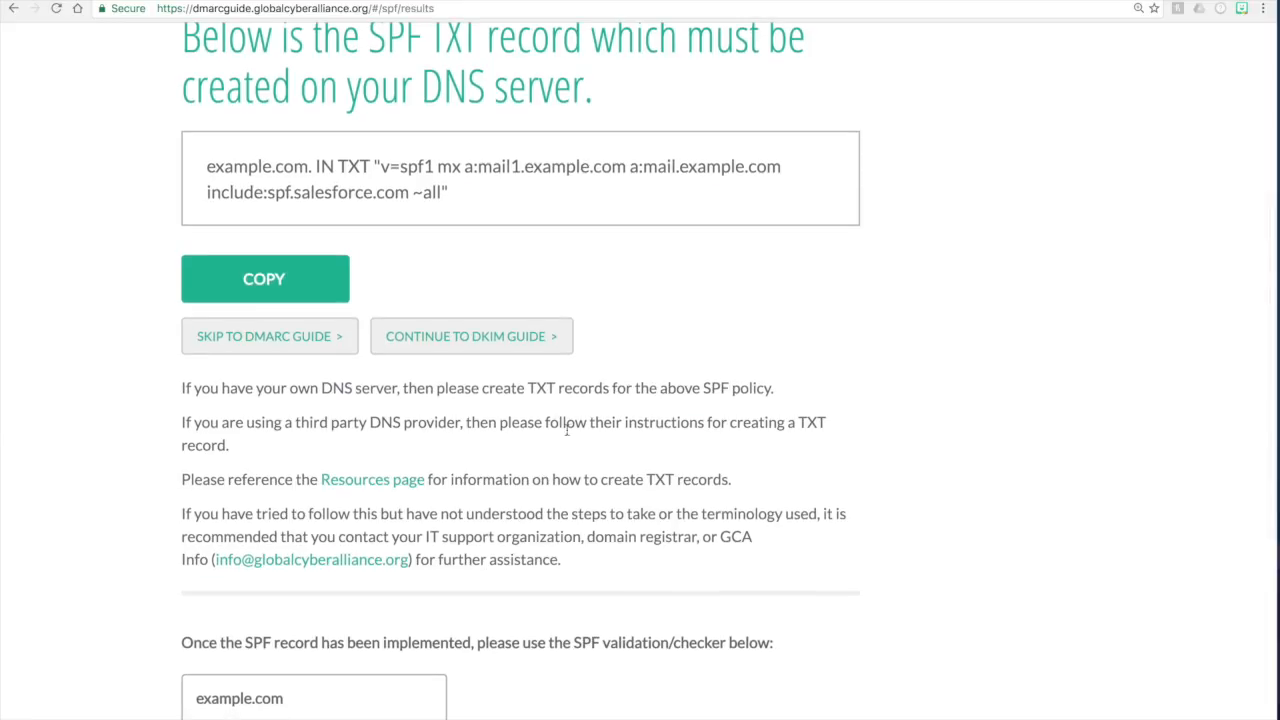